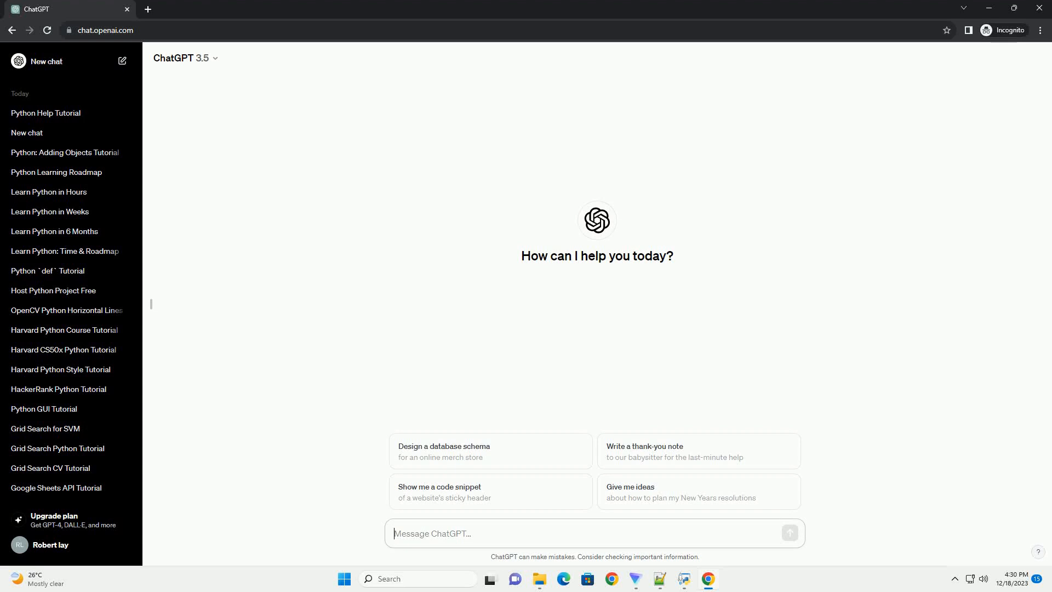
Step: Send the prompt requesting a Python web design tutorial with code examples
key("Return")
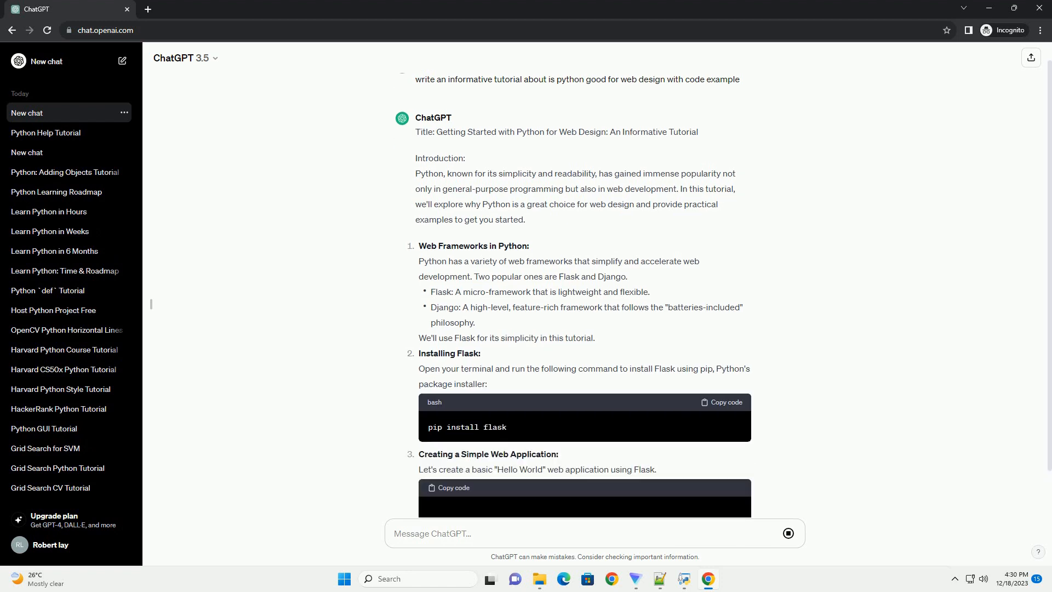
Step: Scroll through the Flask tutorial's Templates and Static Files sections to the Conclusion
scroll("down", 3)
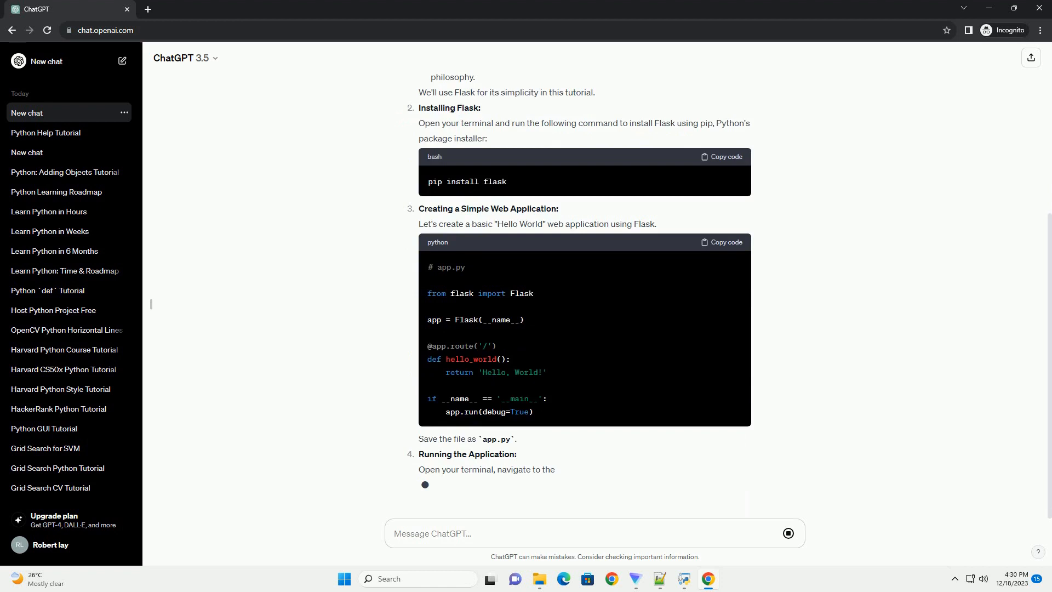
scroll("down", 3)
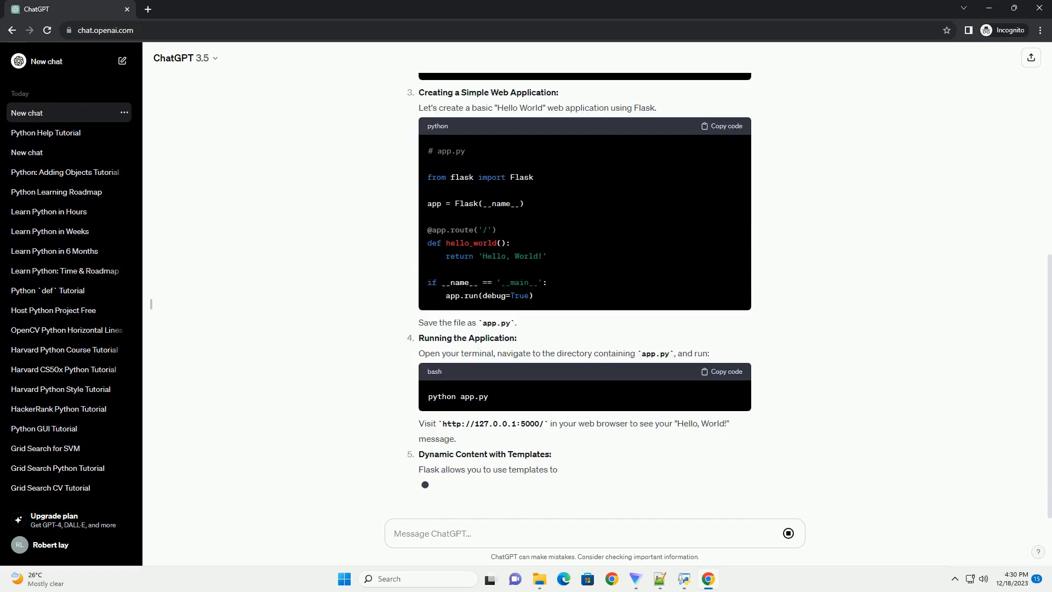
scroll("down", 3)
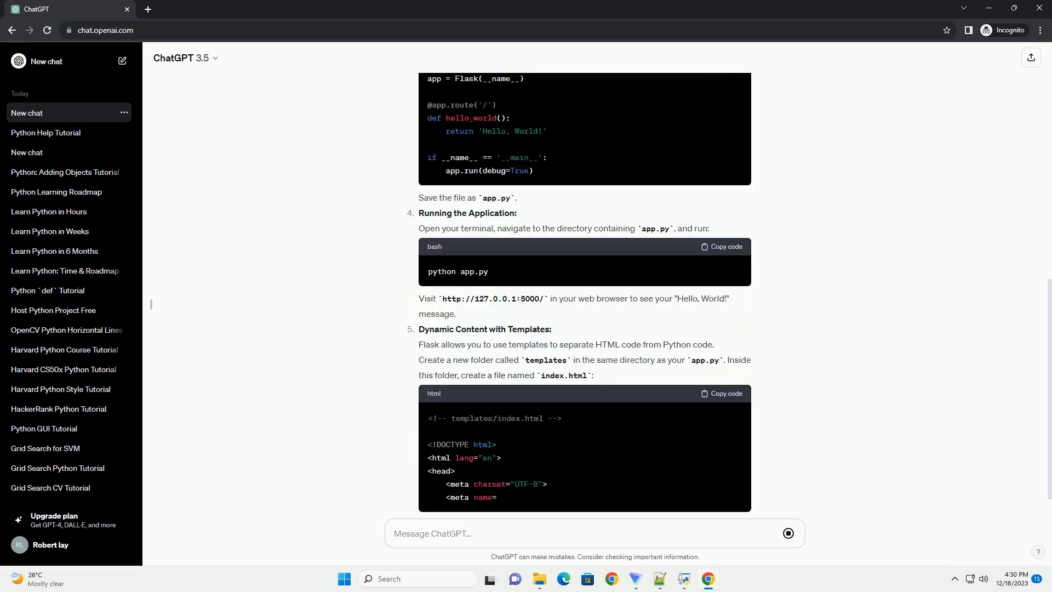
scroll("down", 3)
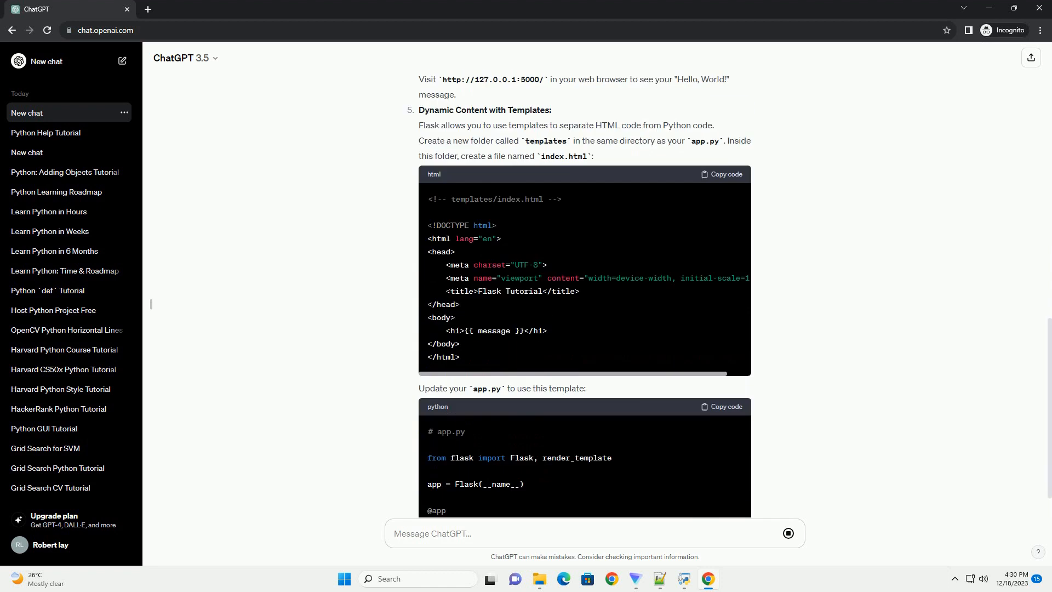
scroll("down", 3)
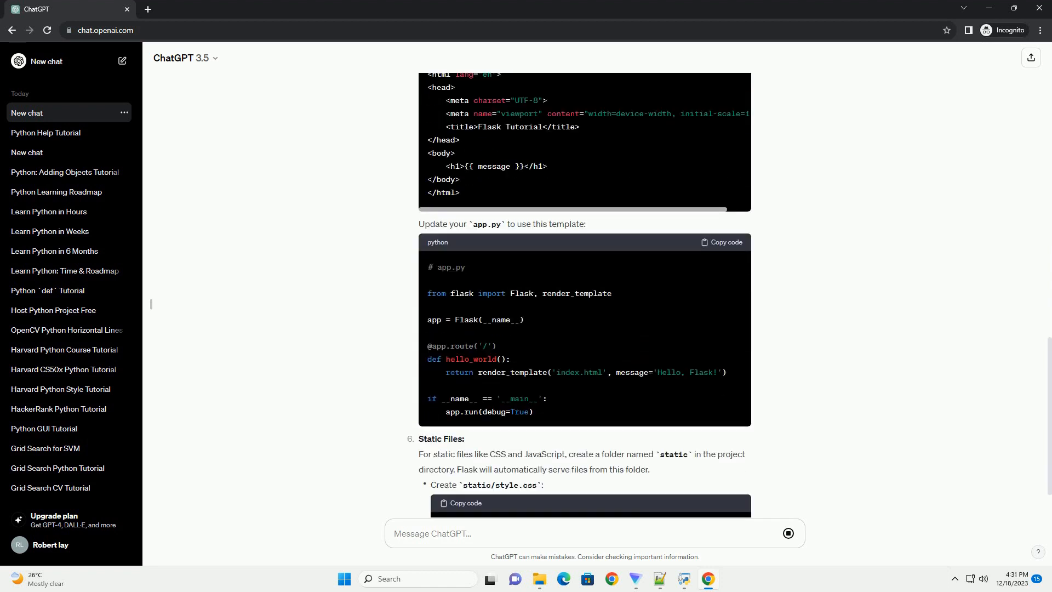
scroll("down", 3)
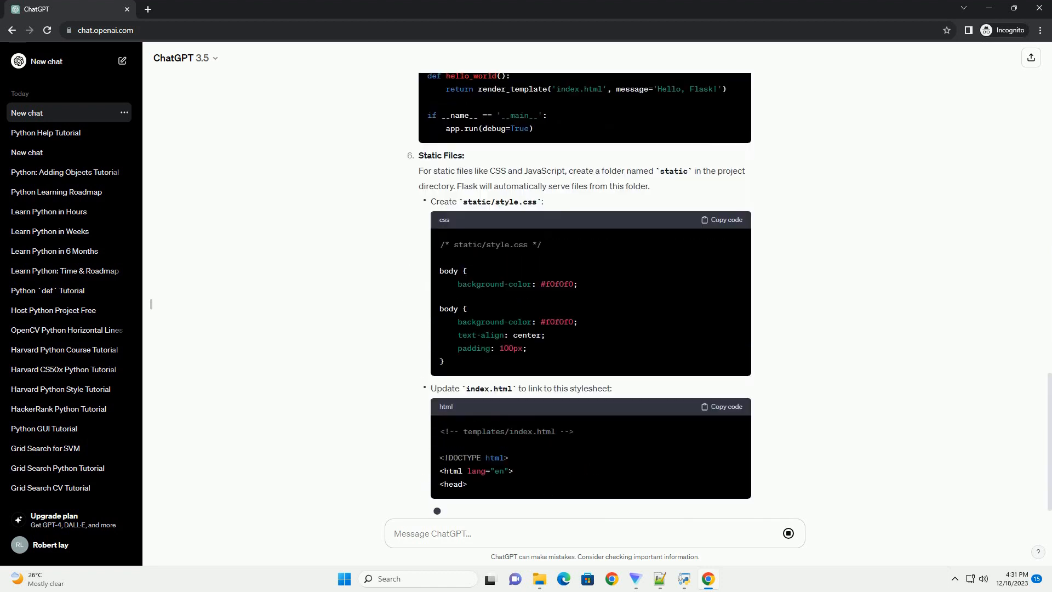
scroll("down", 3)
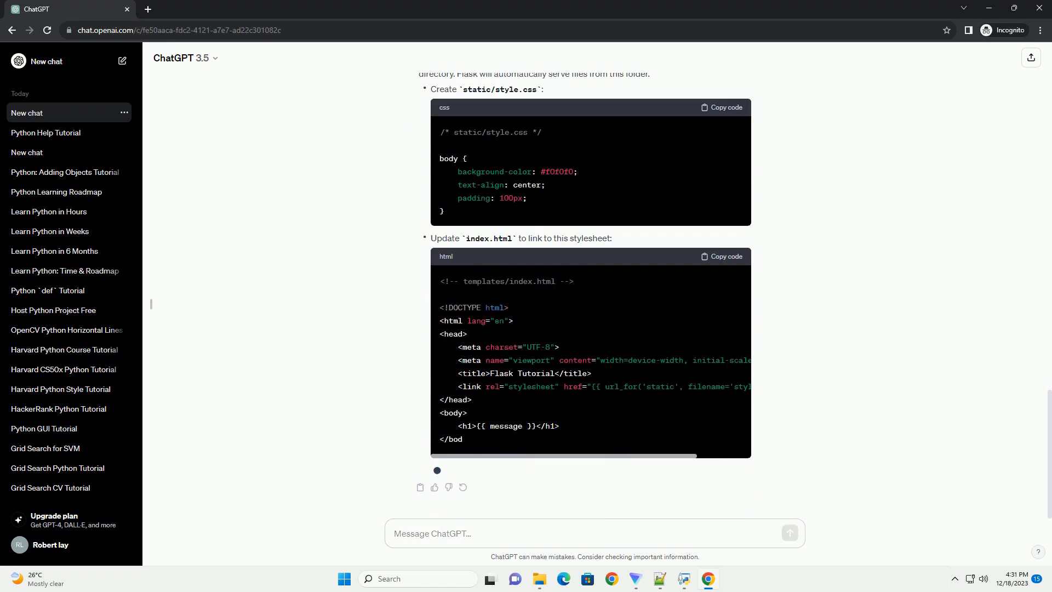
scroll("down", 3)
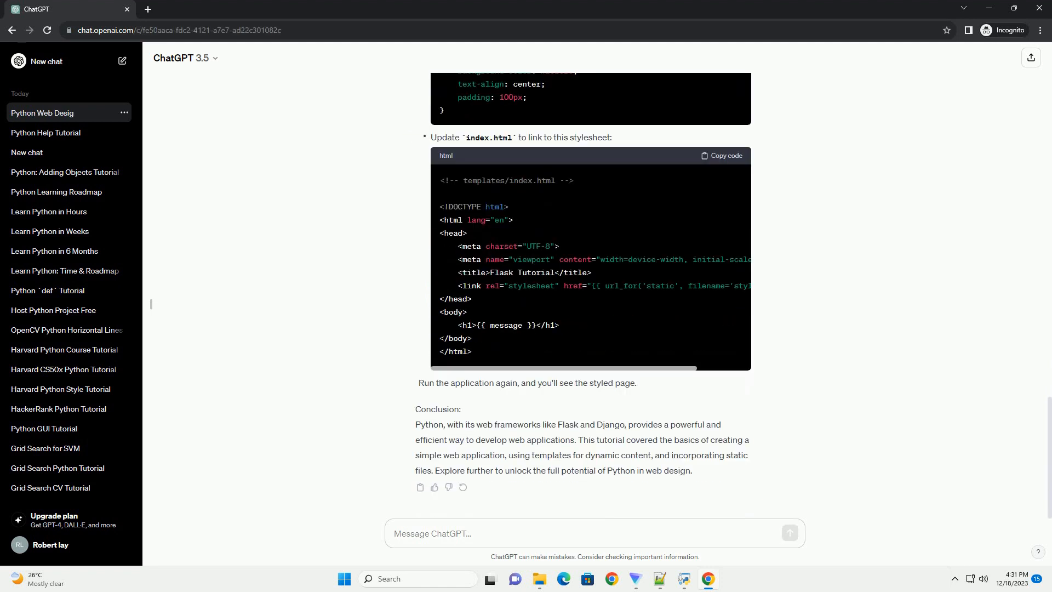